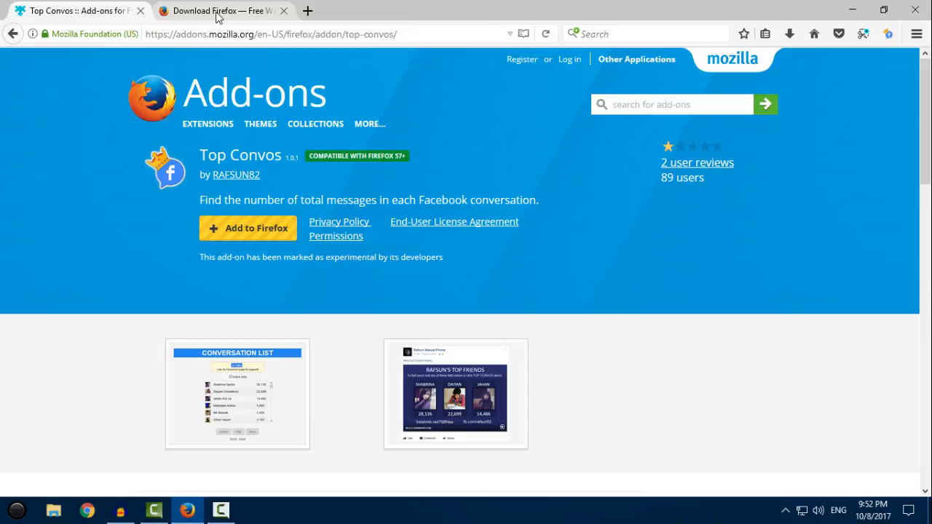
Verify Firefox is up to date on the download page, then launch Top Convos from its toolbar button
left_click(218, 10)
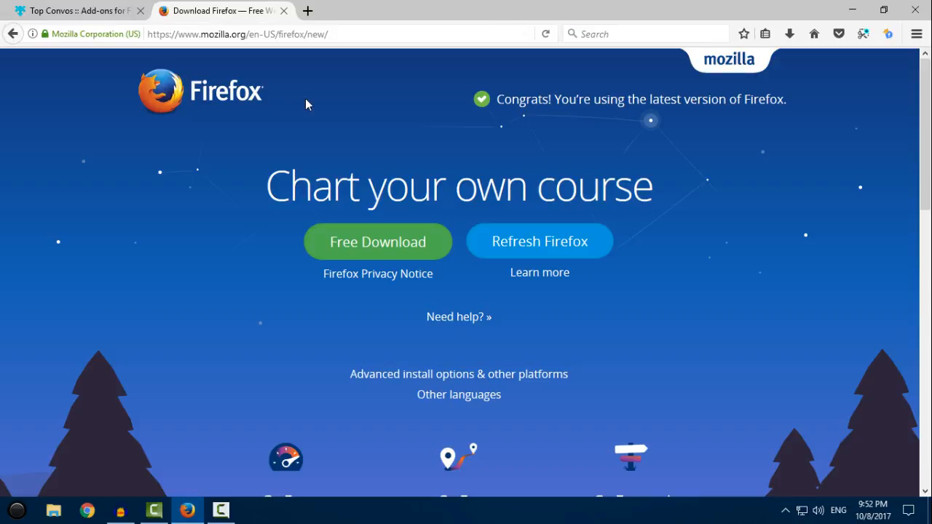
mouse_move(317, 92)
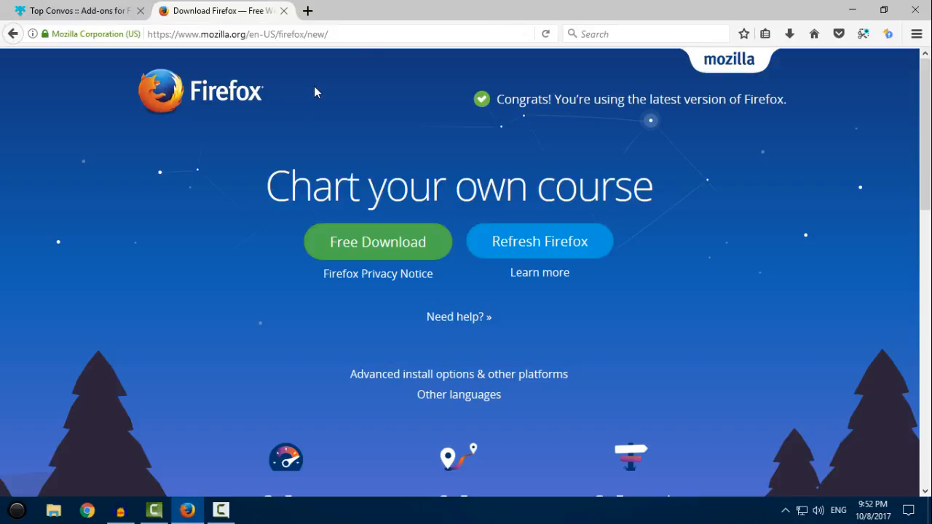
left_click(239, 34)
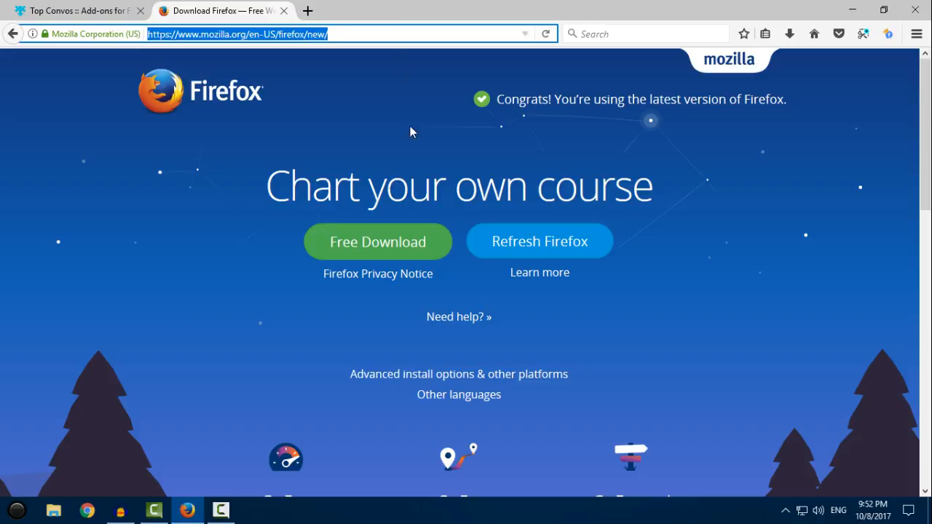
mouse_move(377, 242)
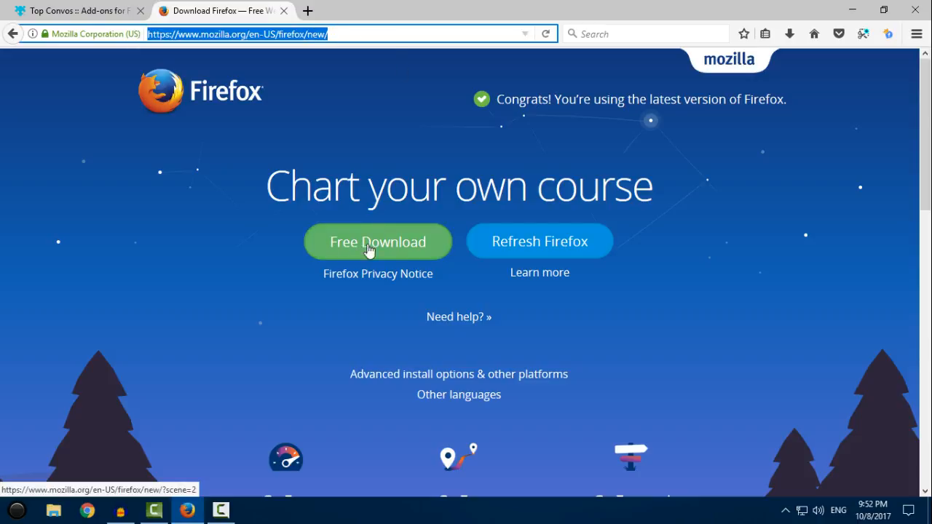
mouse_move(184, 136)
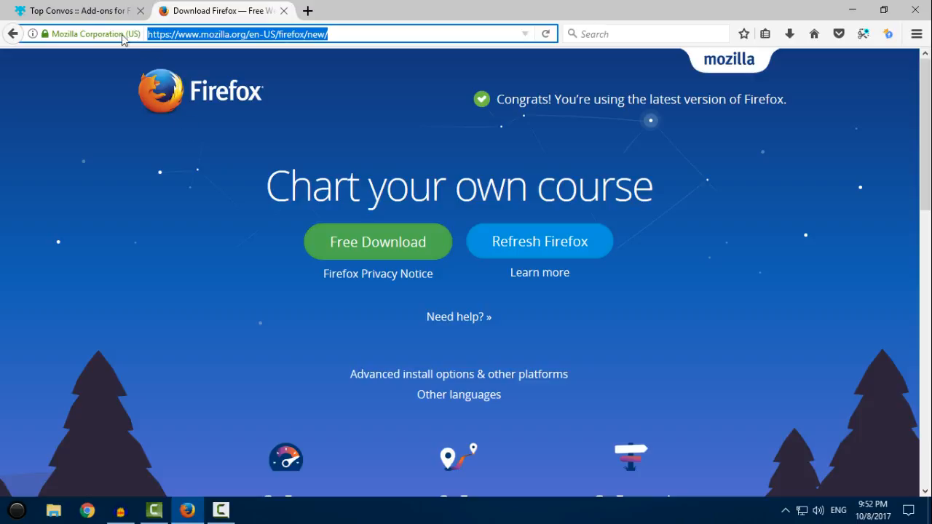
left_click(73, 10)
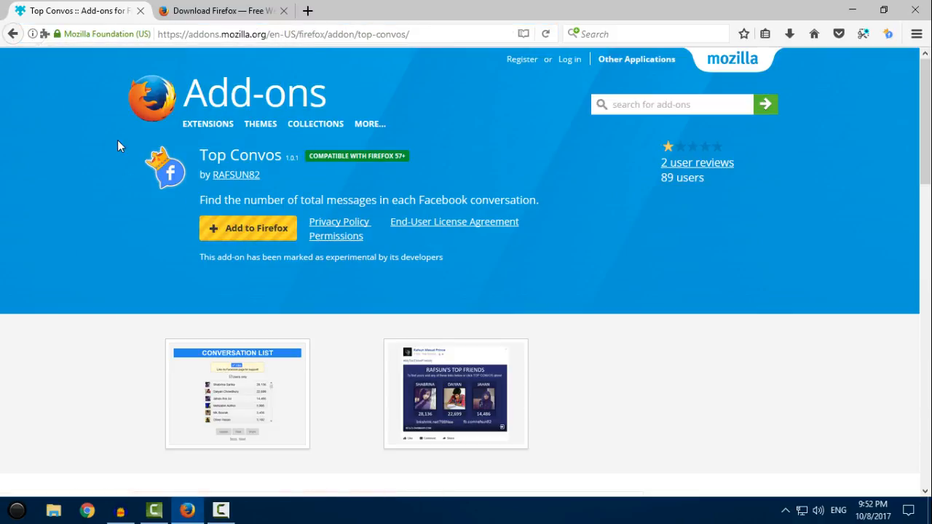
mouse_move(138, 117)
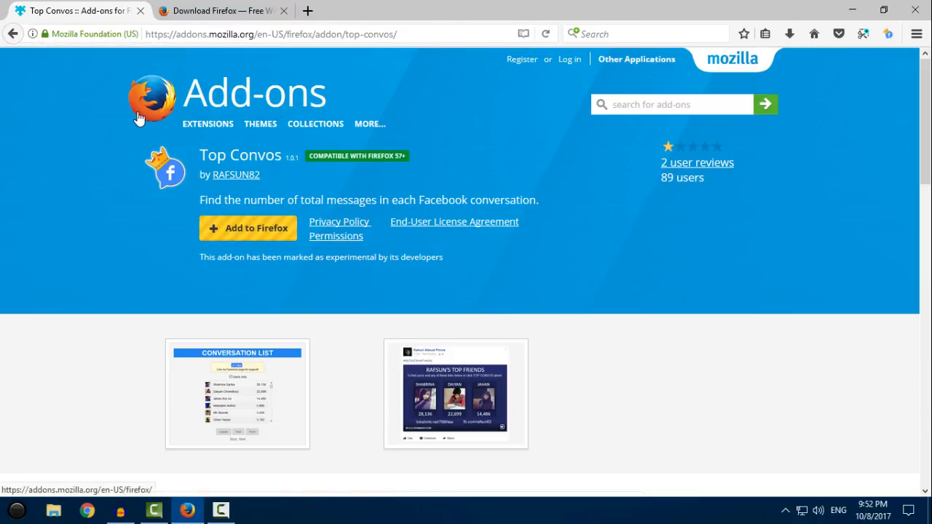
mouse_move(872, 109)
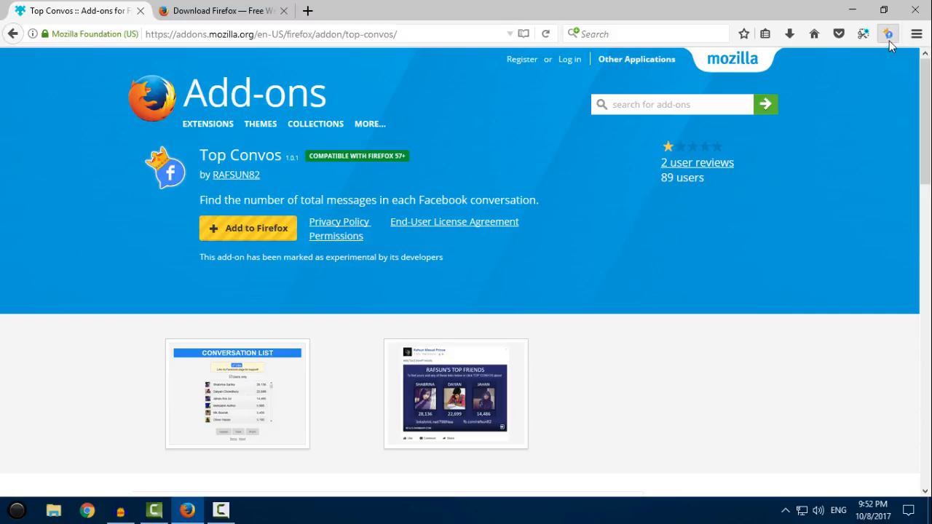
mouse_move(886, 35)
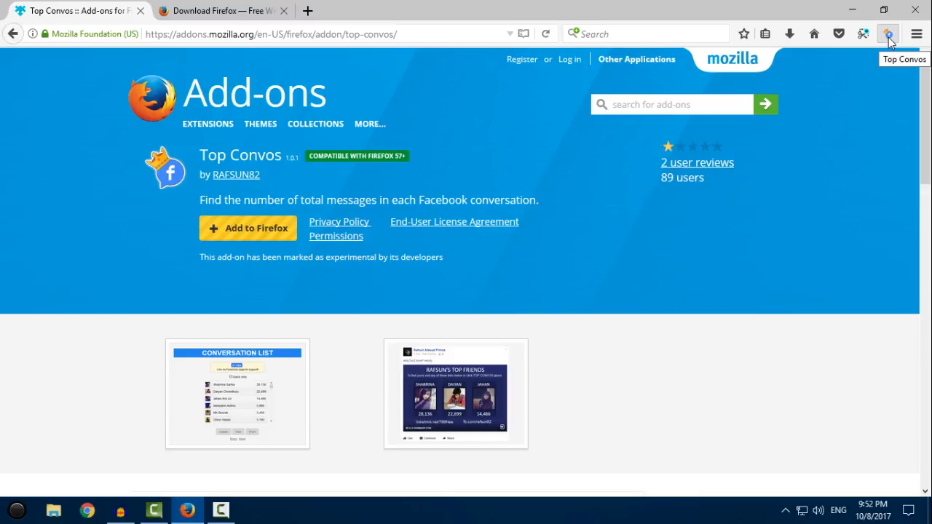
left_click(889, 34)
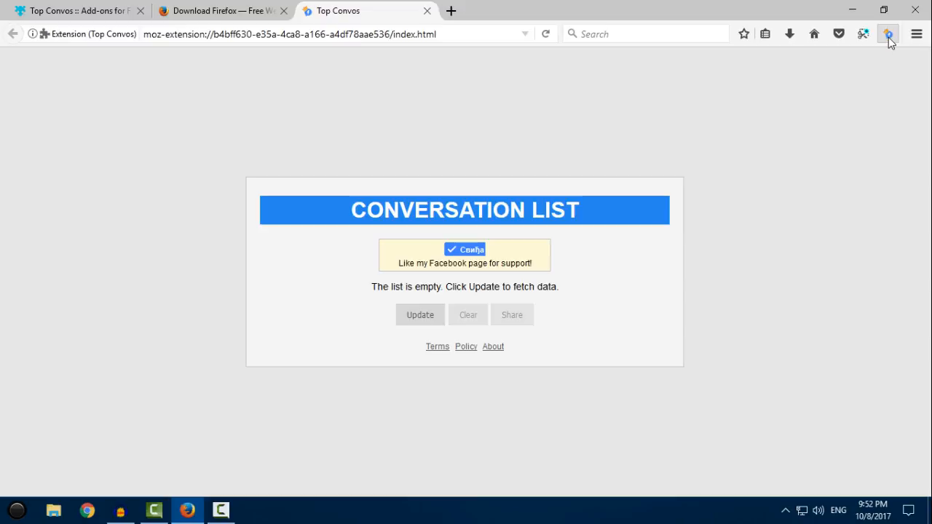
mouse_move(411, 332)
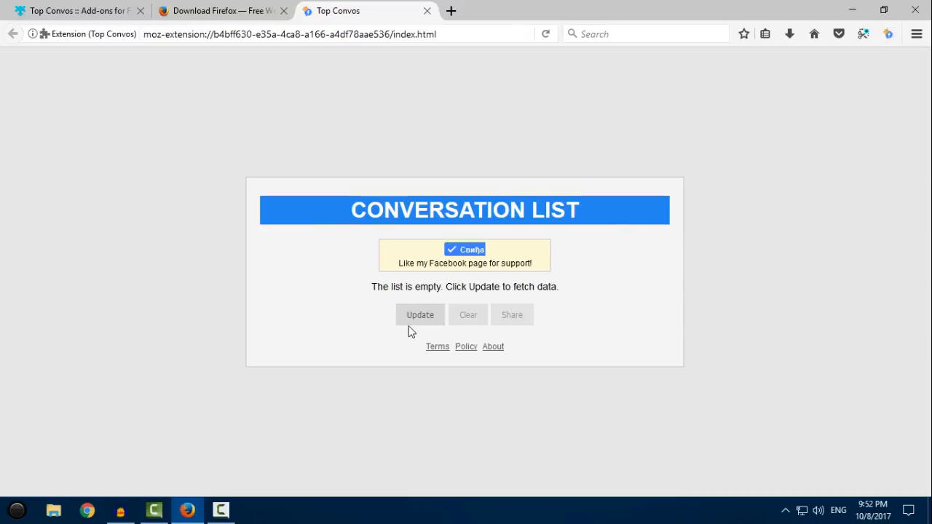
mouse_move(539, 287)
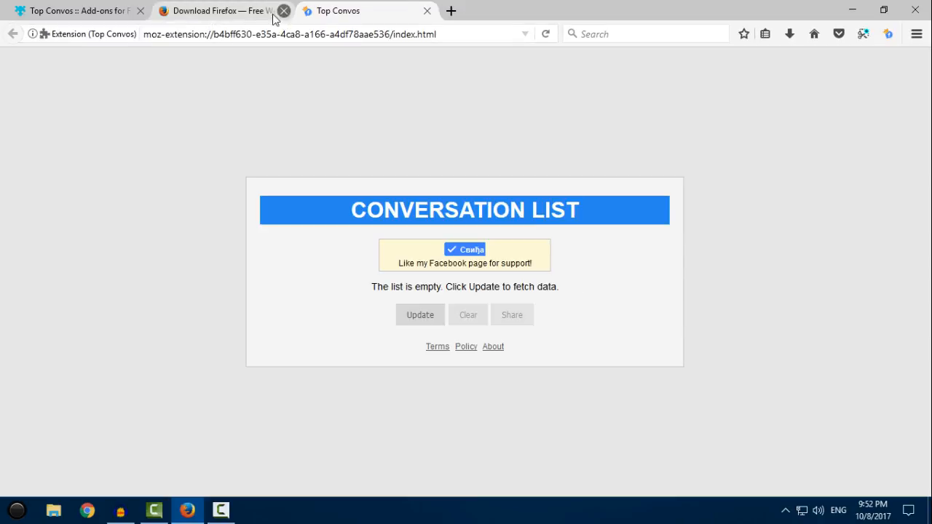
Close the leftover Download Firefox tab
left_click(451, 12)
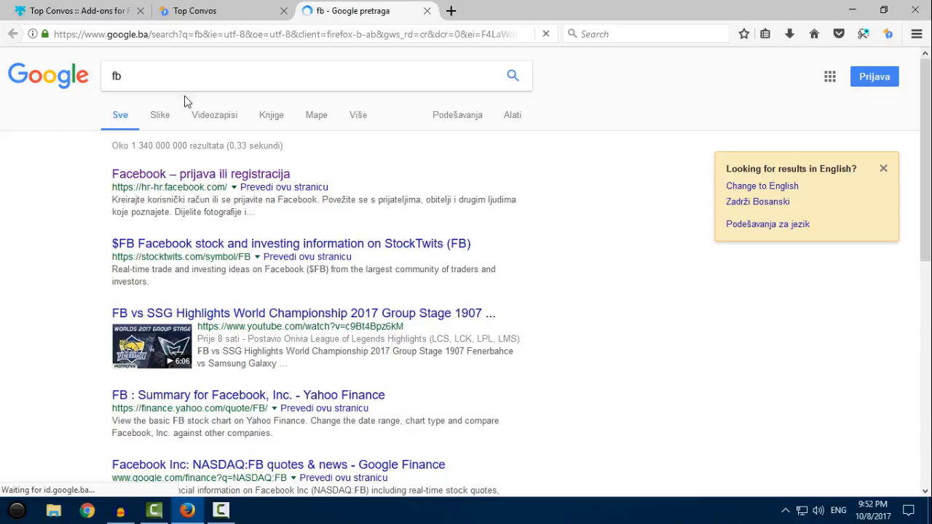
Load Facebook from the Google 'fb' results, then return to the Top Convos tab
left_click(201, 175)
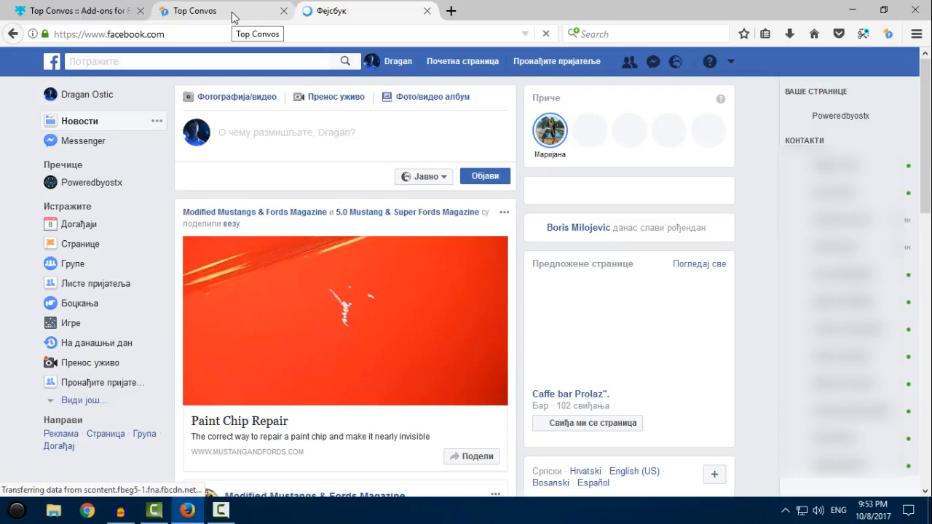
left_click(196, 10)
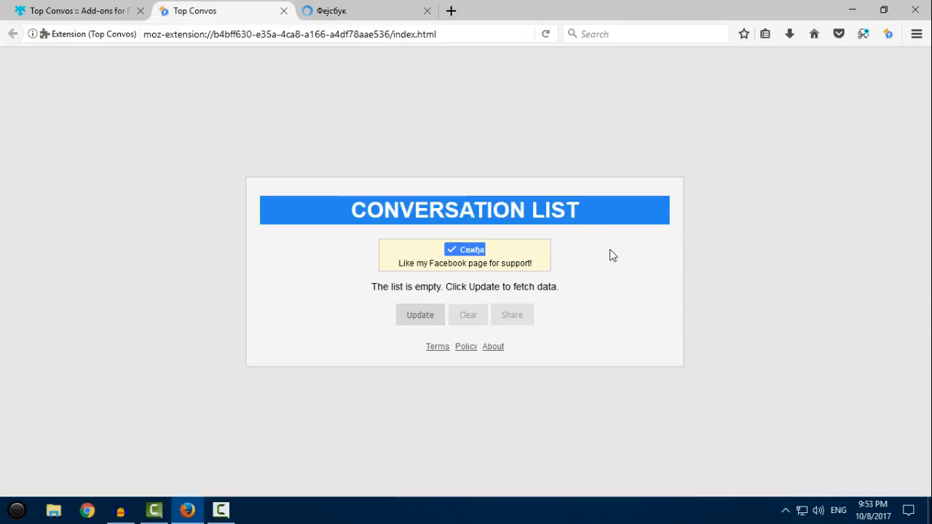
Run Update to rank Facebook contacts by message count, the top at 34,547
left_click(419, 315)
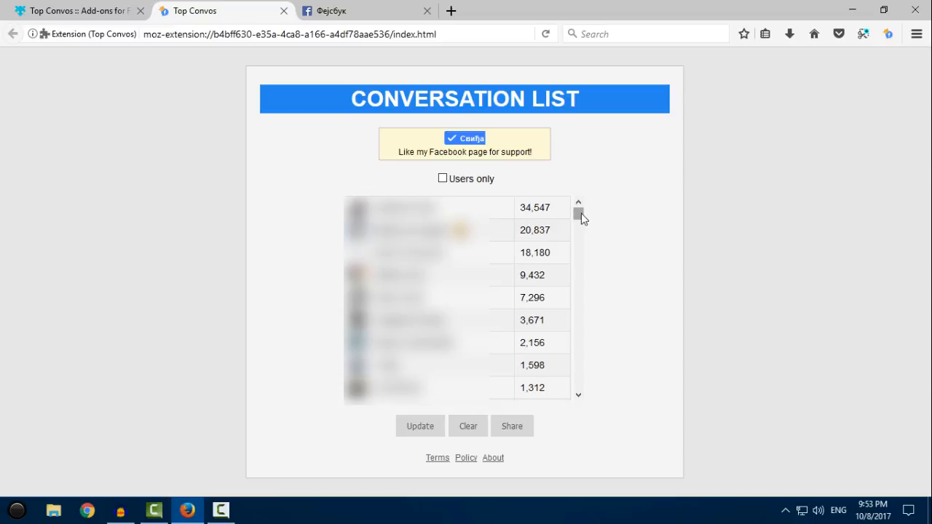
scroll("down", 3)
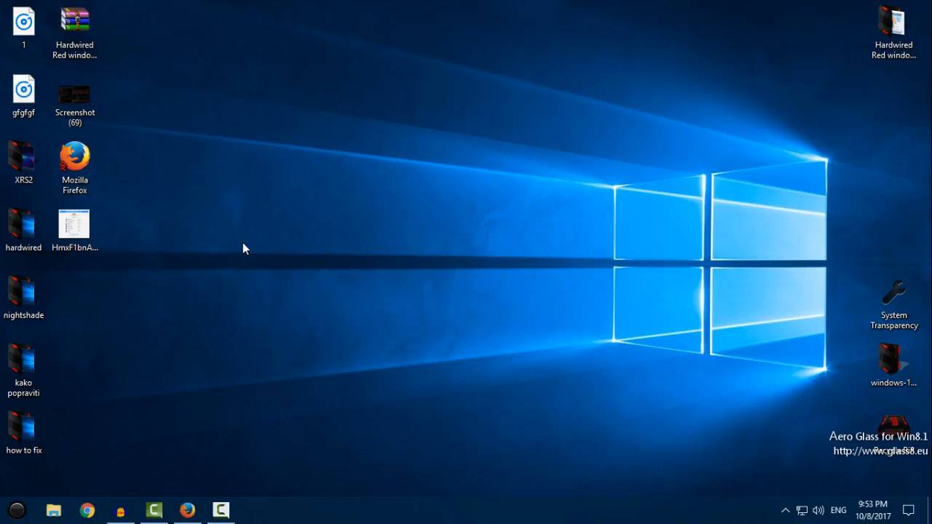
mouse_move(224, 349)
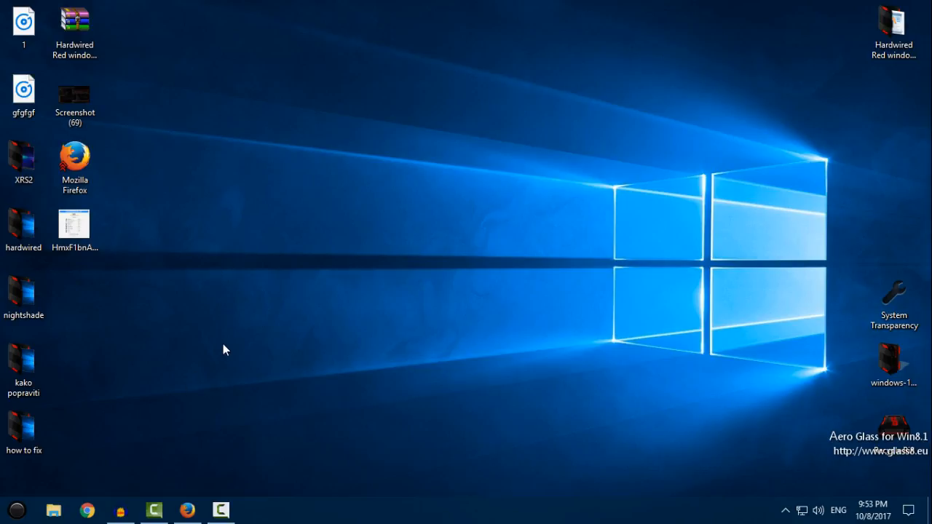
mouse_move(248, 221)
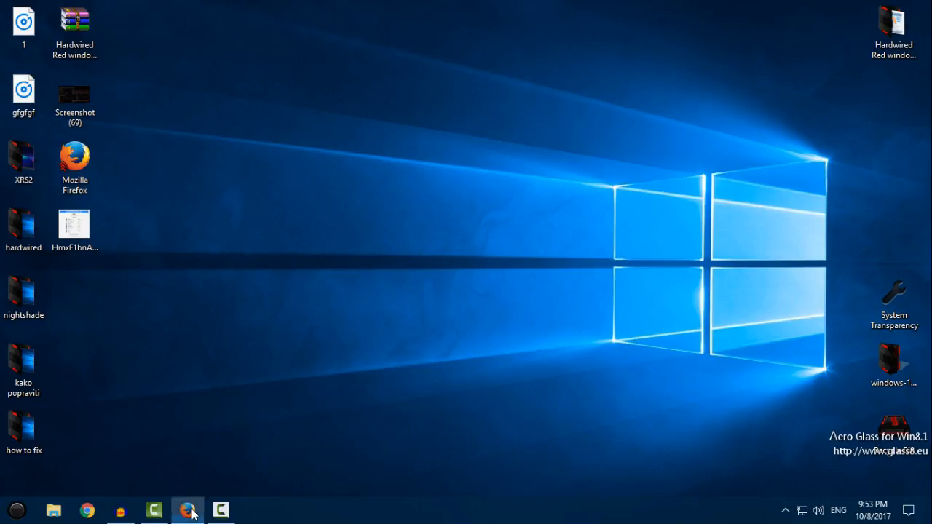
Restore the Firefox window from the taskbar to show the populated list
left_click(188, 510)
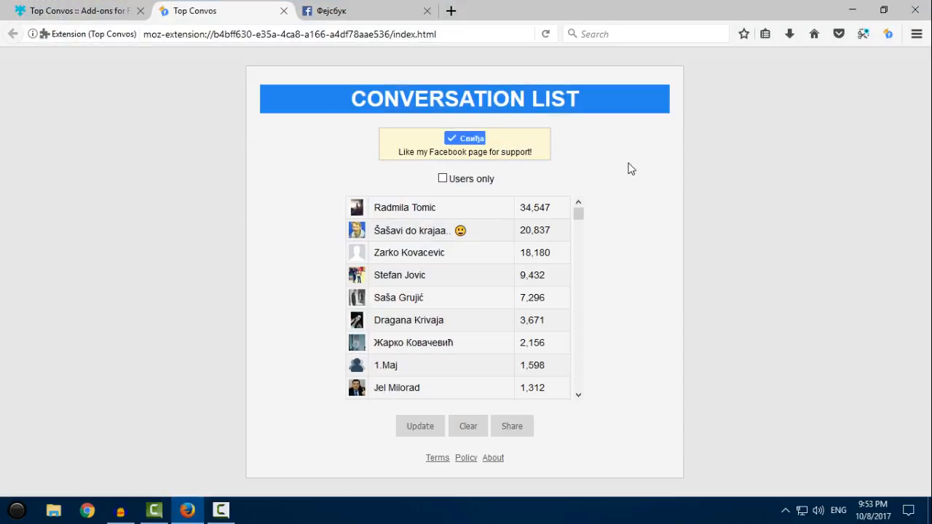